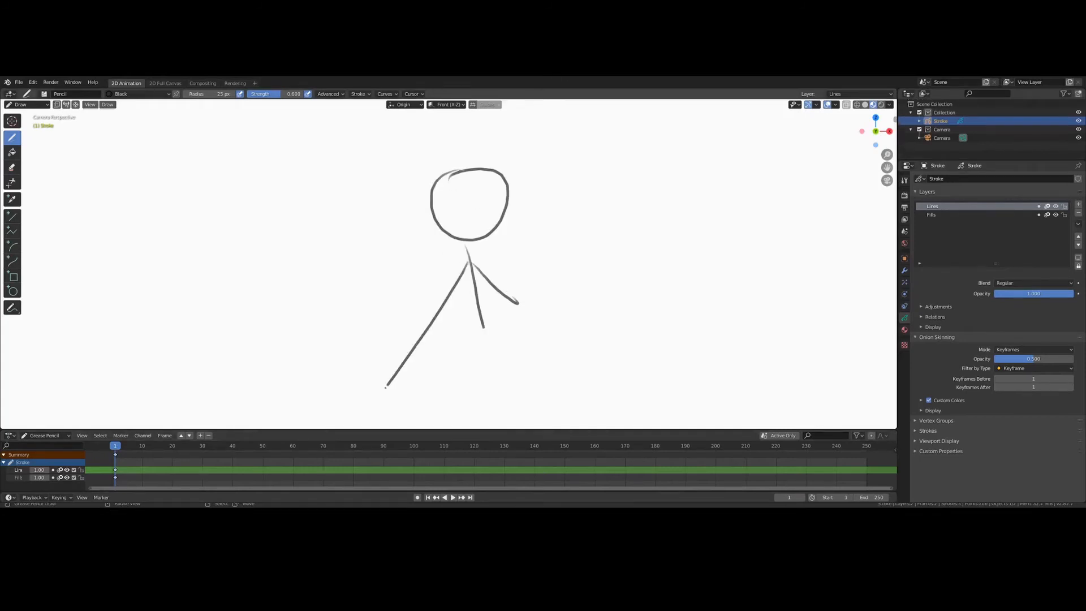
Undo the last three handwritten note strokes with Ctrl+Z
key("ctrl+z")
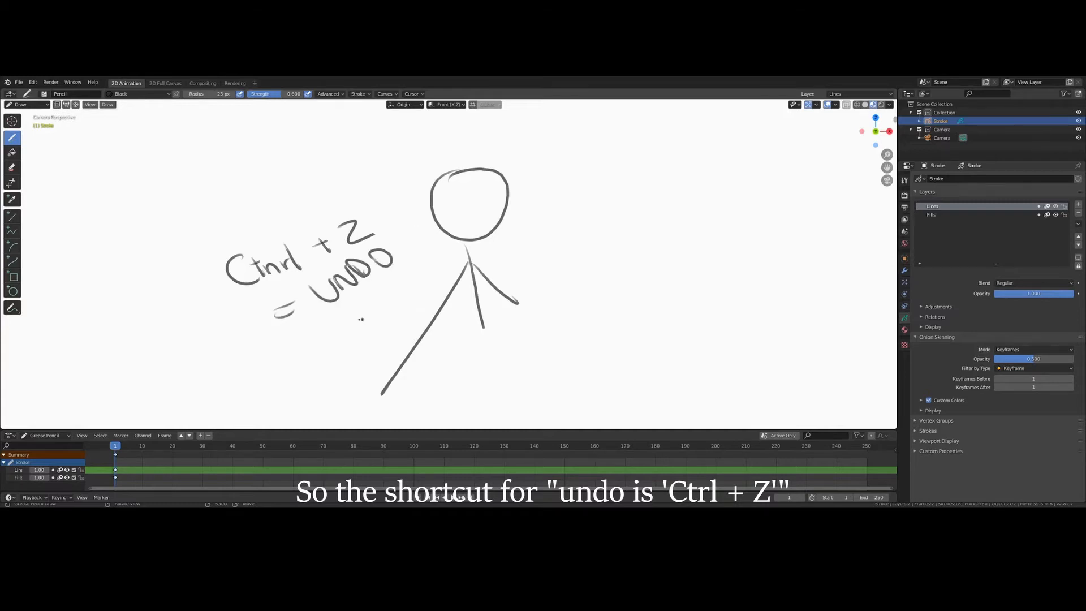
key("ctrl+z")
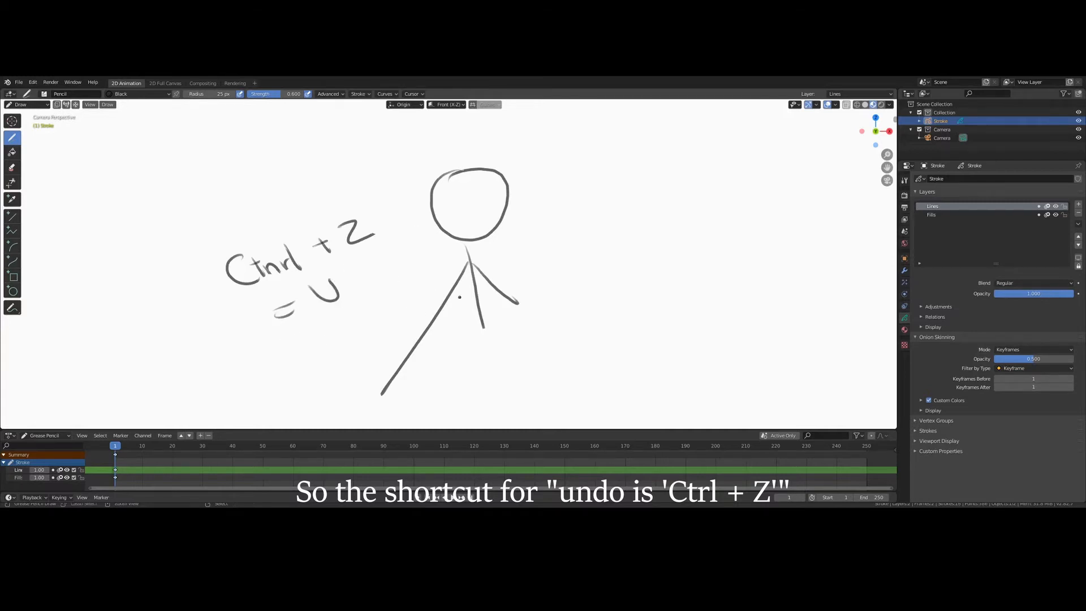
key("ctrl+z")
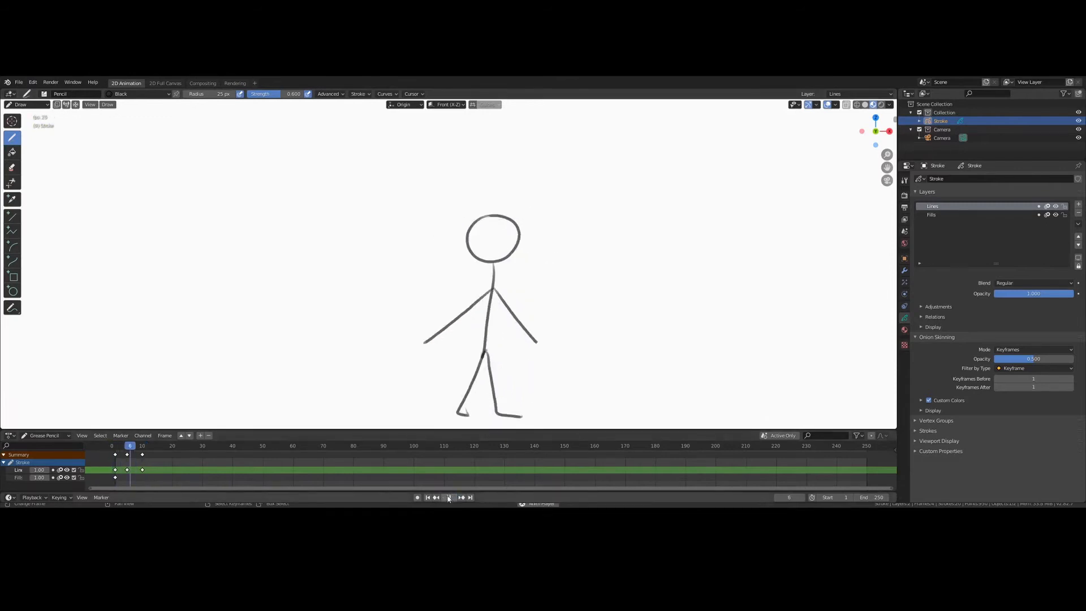
Move to a later frame and draw the stepping pose over the onion-skinned previous one
left_click(223, 445)
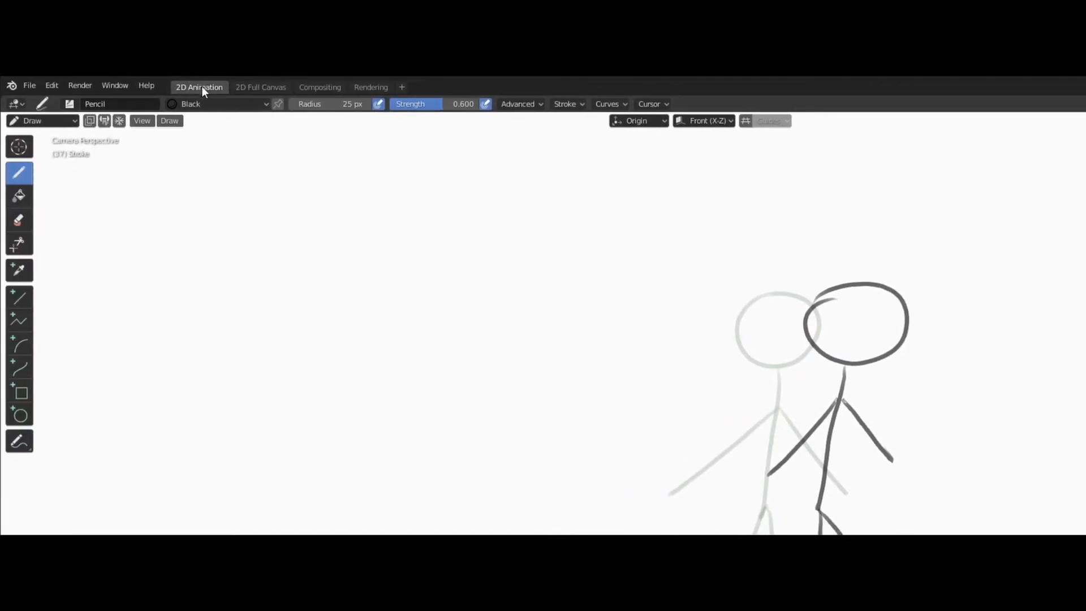
Close the render window and start File > New to show the splash screen
left_click(79, 84)
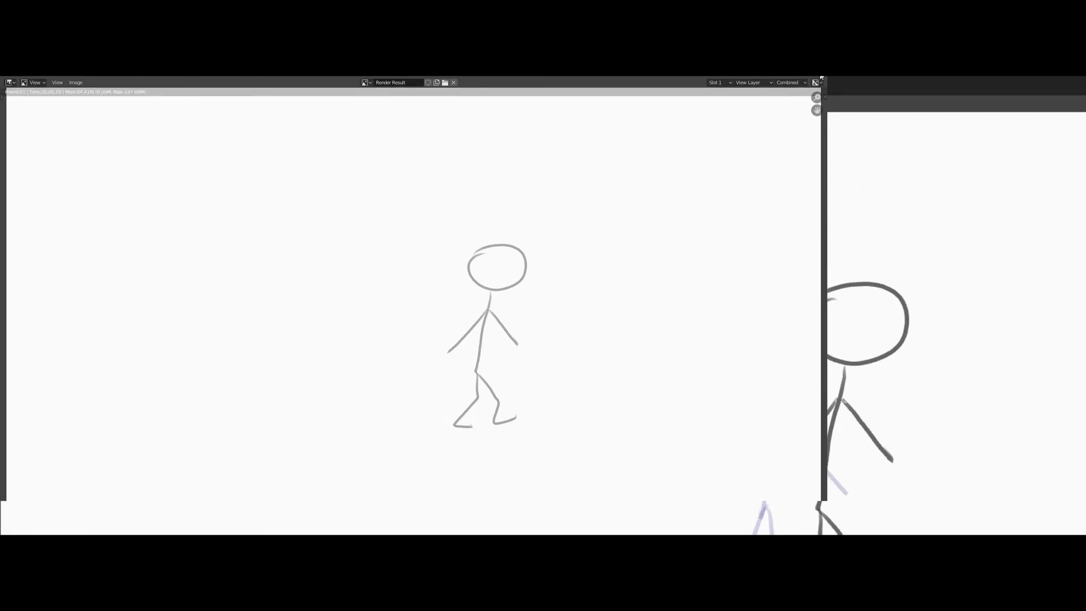
left_click(453, 82)
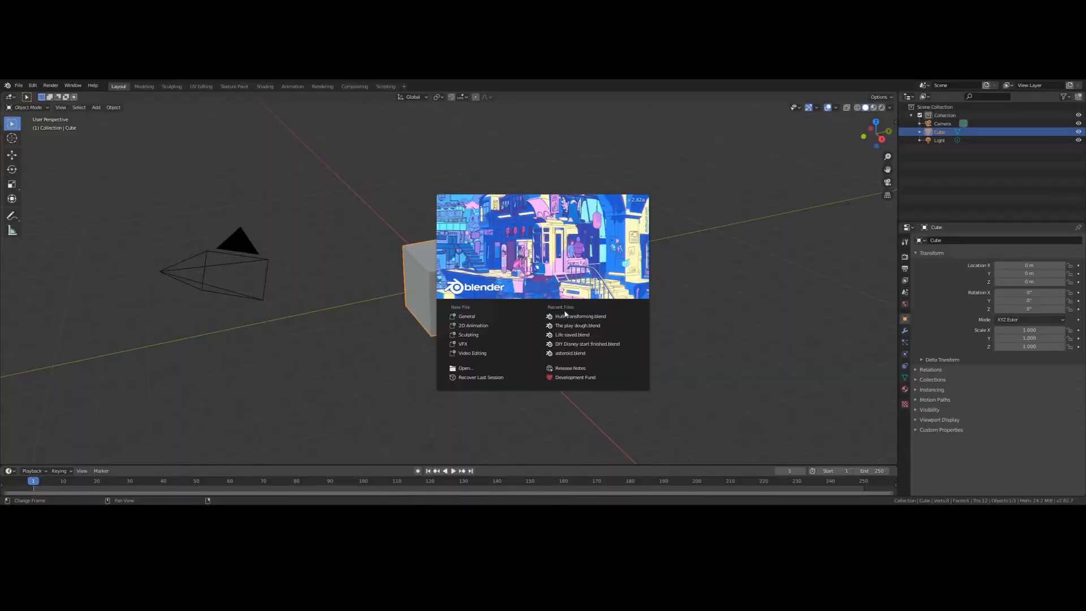
Start a fresh file from the 2D Animation template
left_click(472, 325)
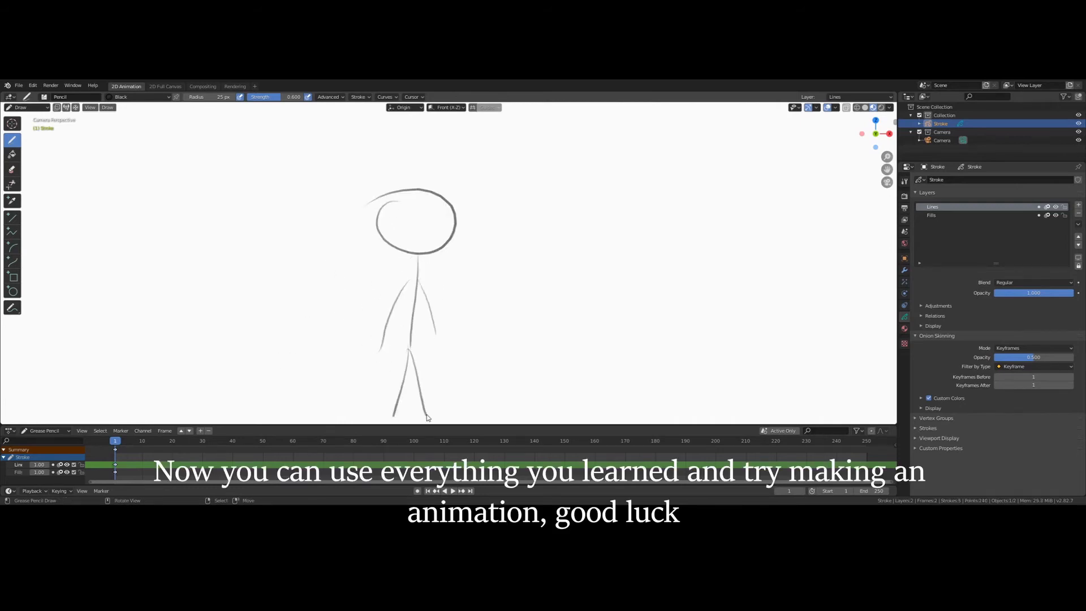
Draw walking poses on frames 5 and 10, then step back to review the earlier pose
left_click(127, 440)
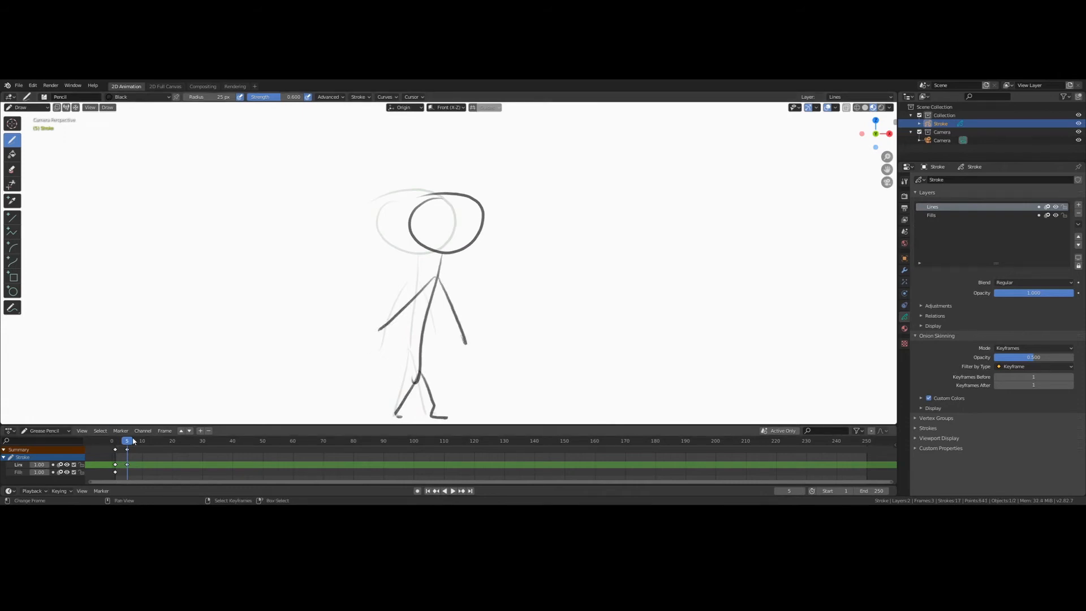
left_click(452, 489)
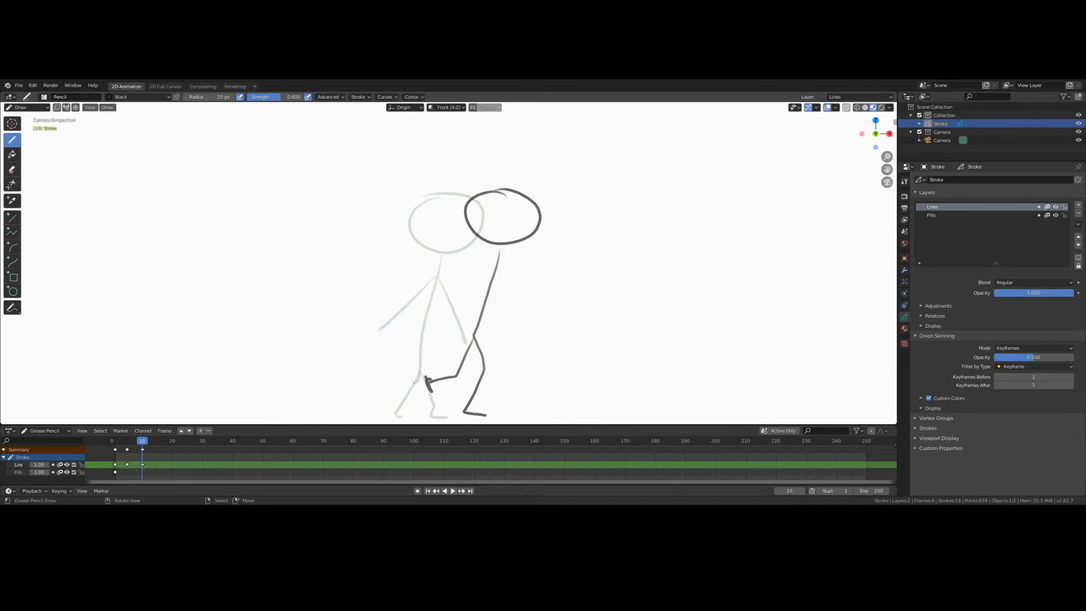
left_click(451, 490)
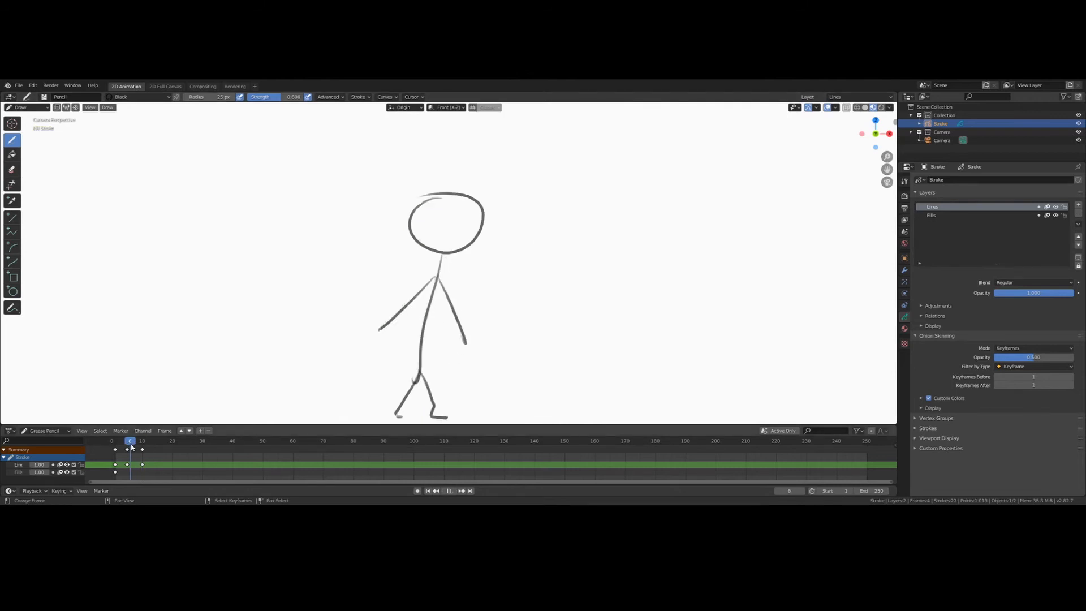
Review the walk poses, then draw the running pose on frame 16 past the last keyframe
left_click(153, 440)
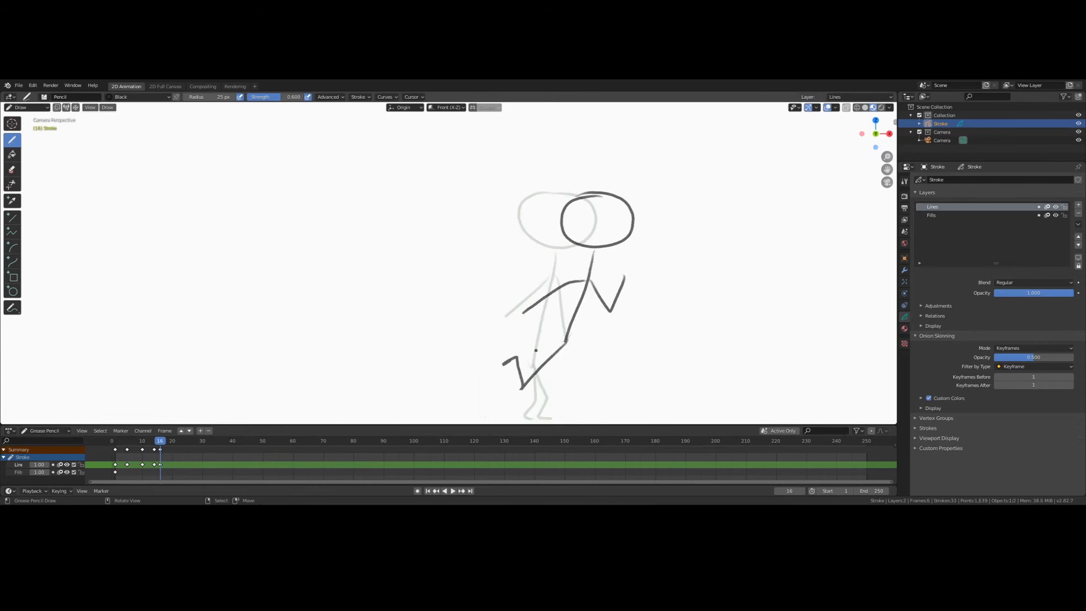
left_click(452, 489)
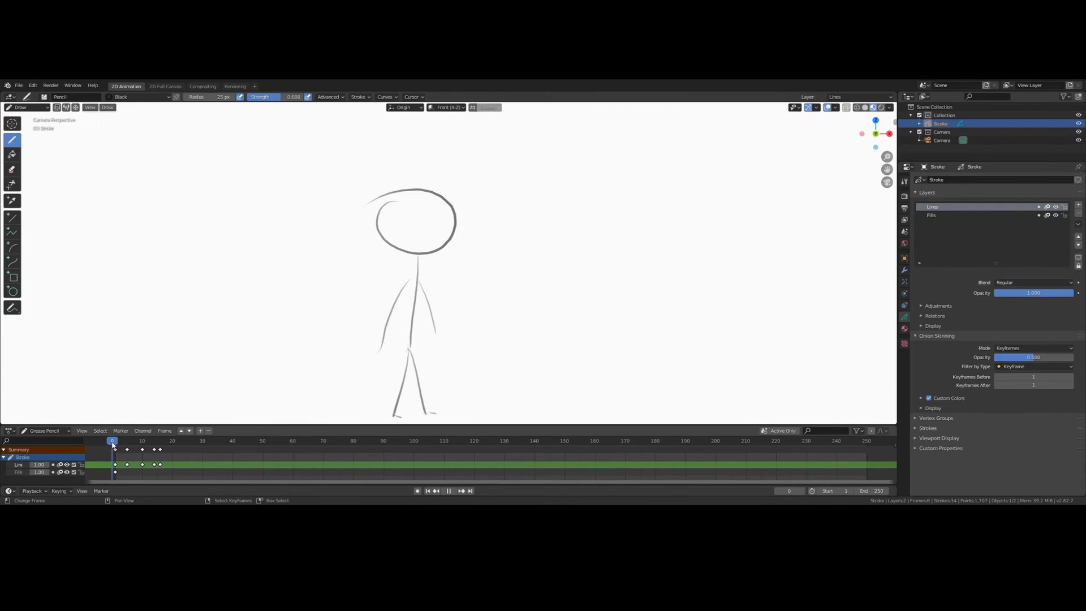
left_click(241, 440)
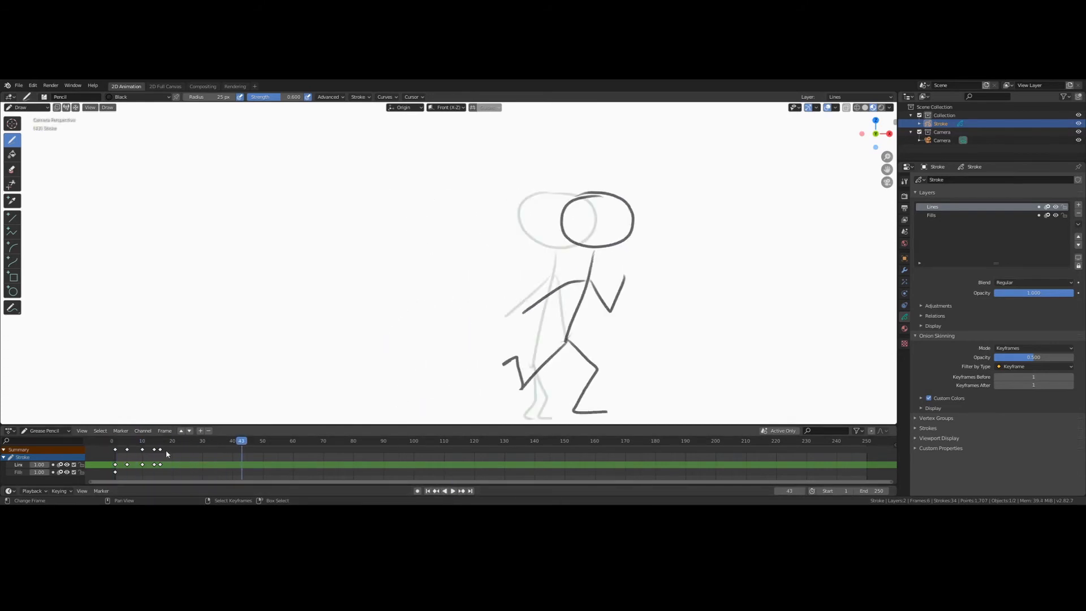
Draw a lunge on frame 18, a fall on frame 21 and a roll on frame 24
left_click(167, 440)
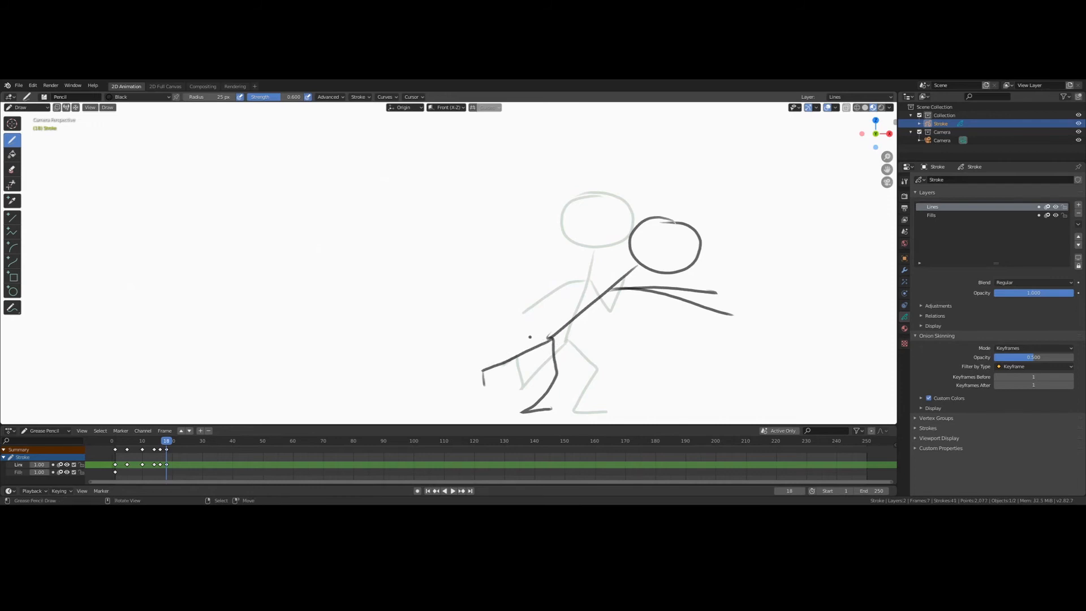
left_click(172, 440)
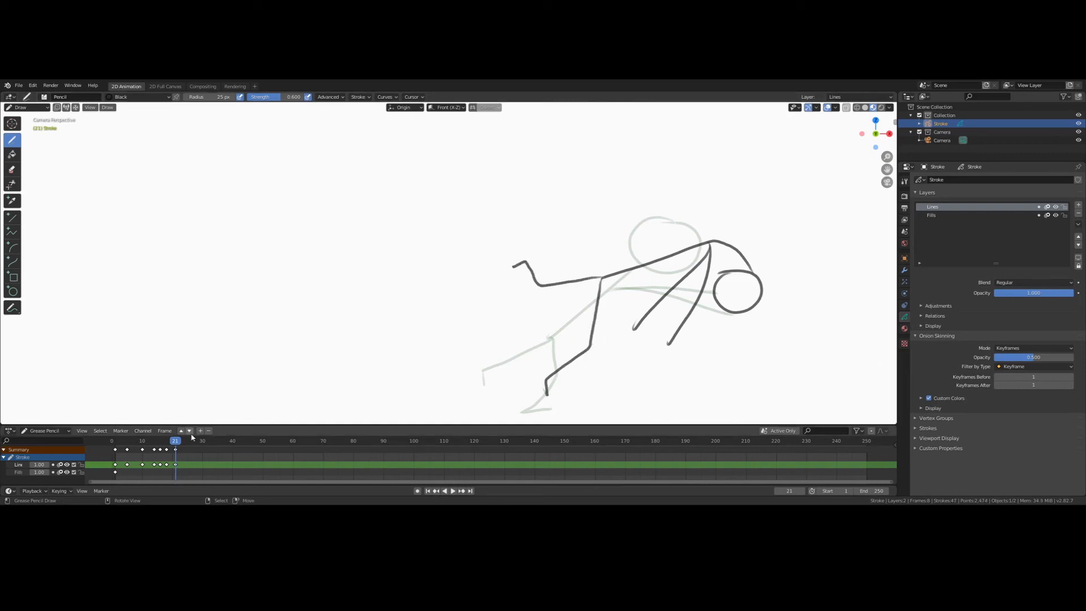
left_click(448, 490)
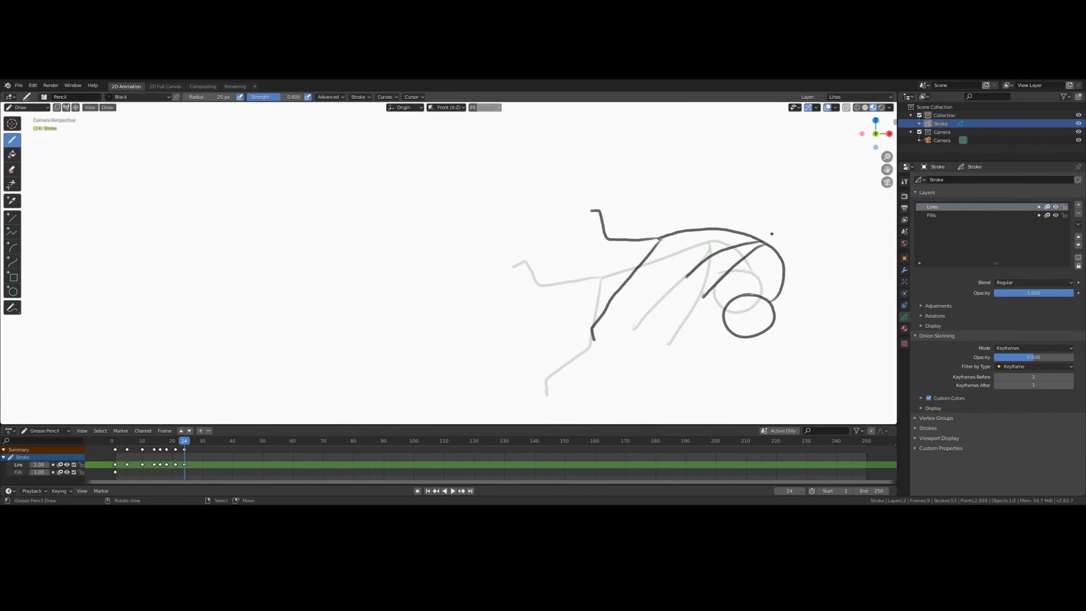
Draw the upside-down tumble pose on frame 27, then scrub to review the finished sequence
left_click(452, 489)
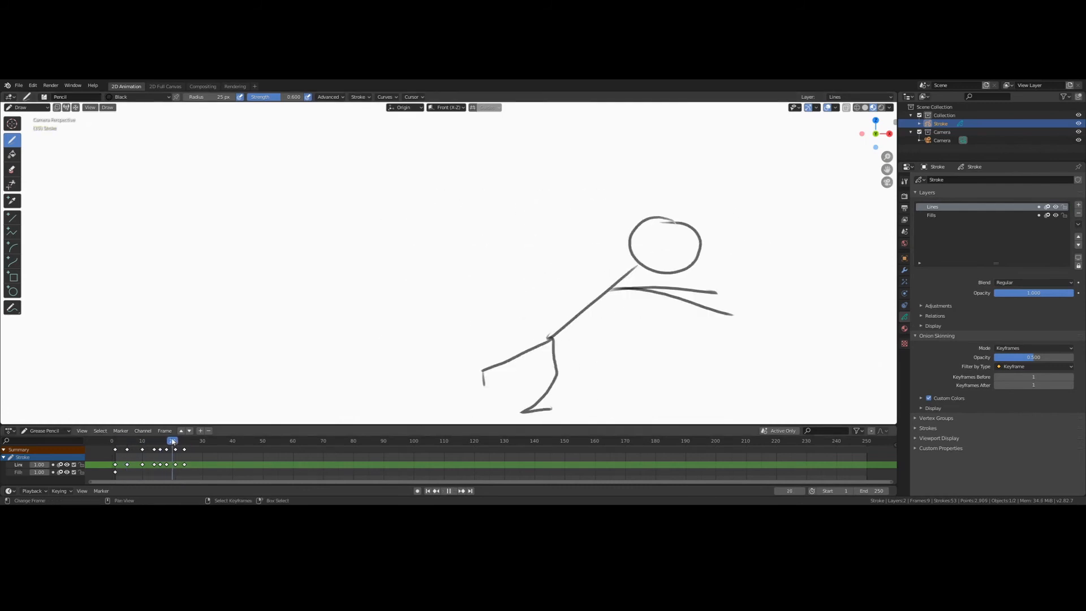
left_click(193, 440)
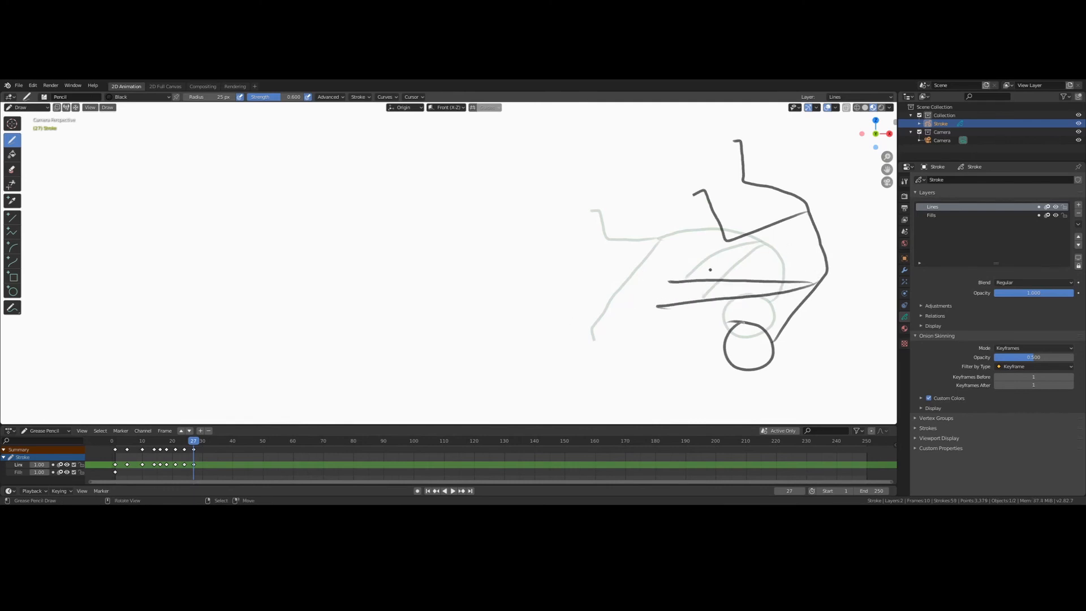
left_click(453, 490)
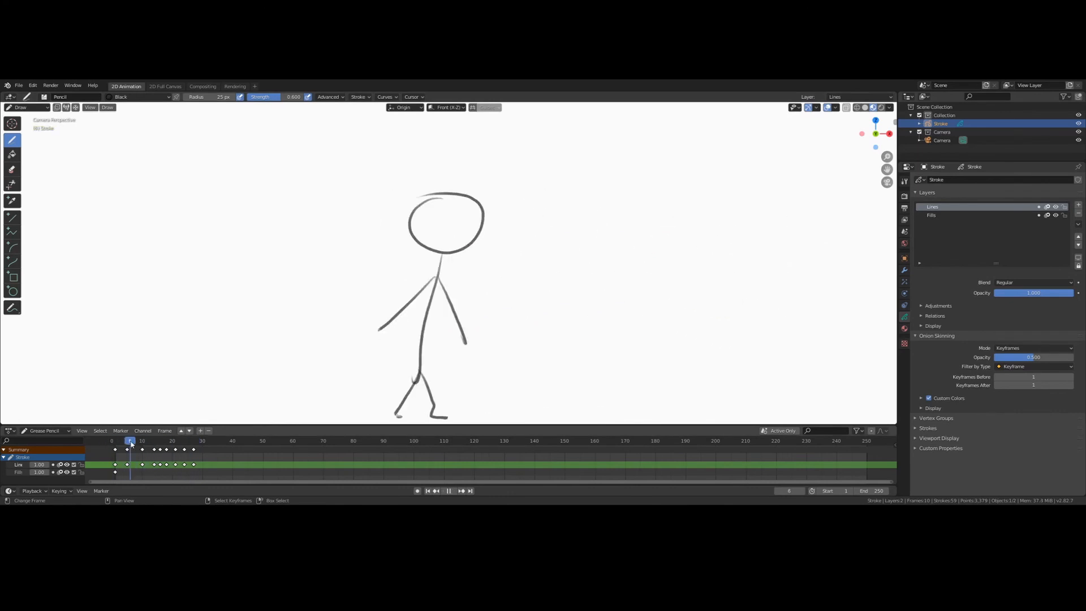
left_click(205, 440)
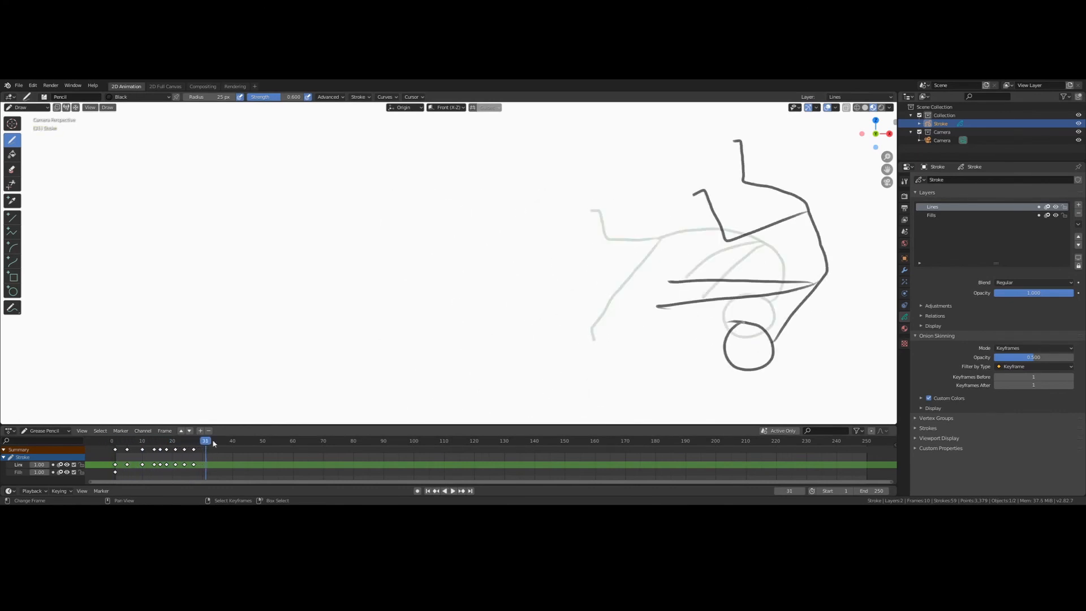